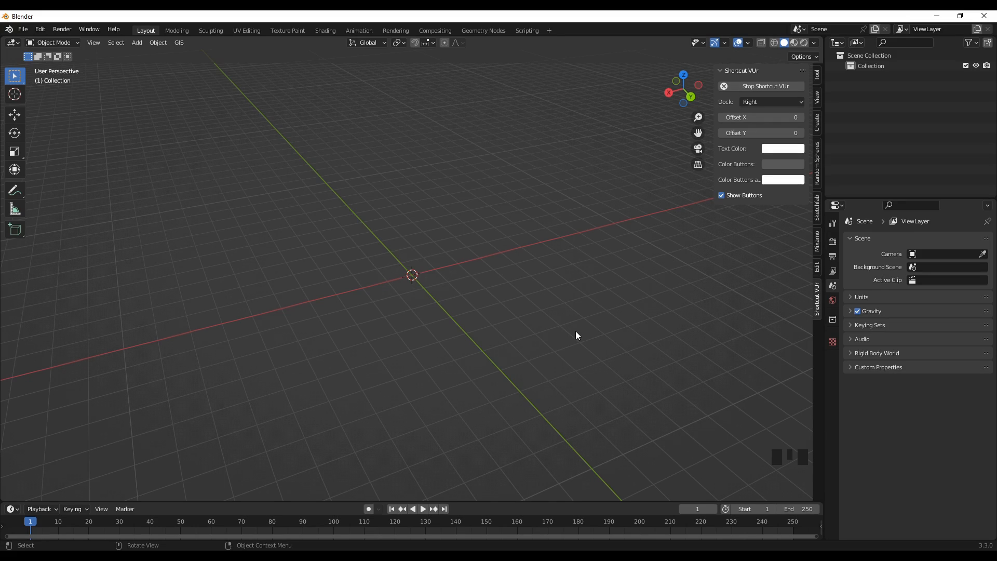
mouse_move(584, 320)
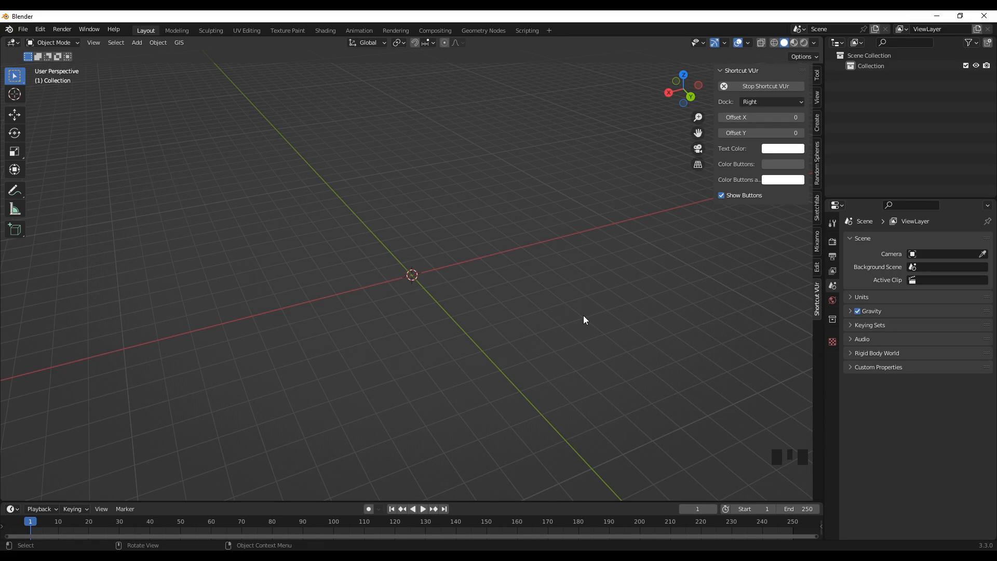
Add a default cube at the origin via Shift+A, then clear the selection
key(shift+a)
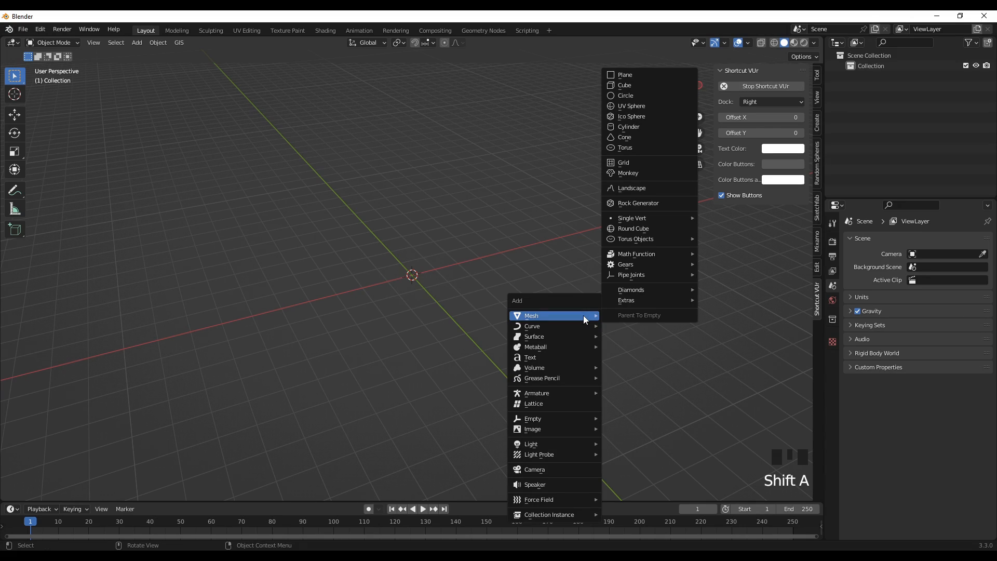
click(624, 85)
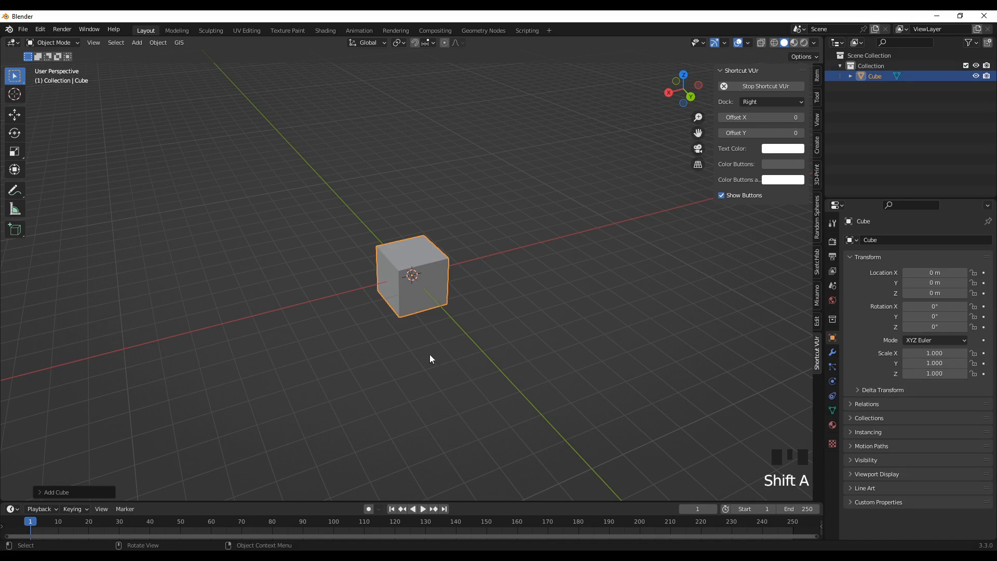
scroll(up, 3)
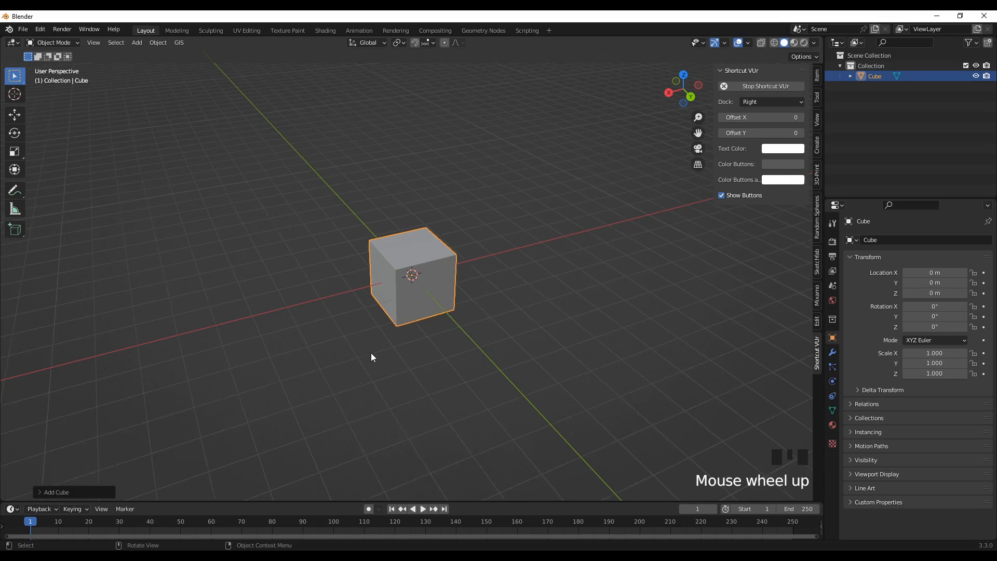
scroll(up, 3)
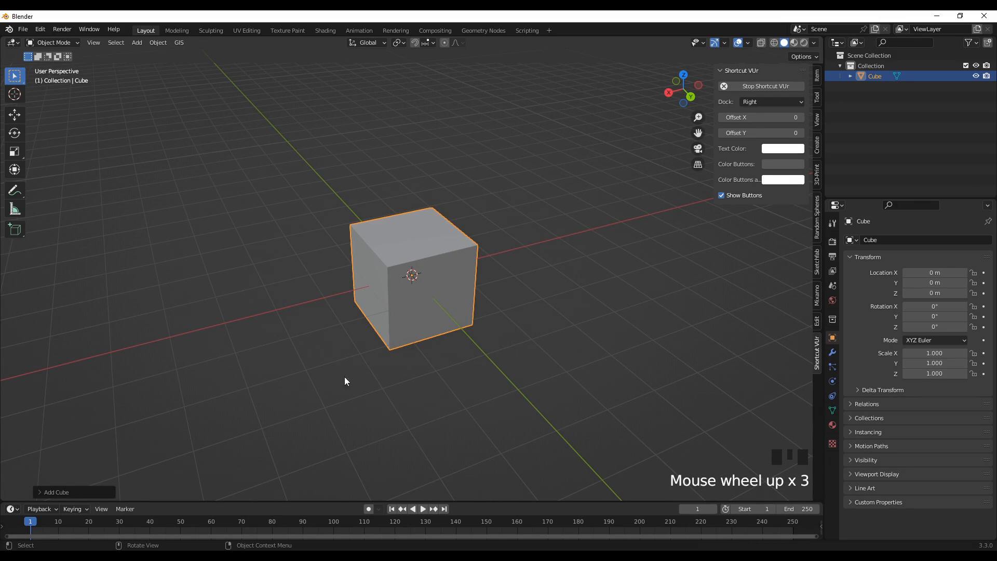
click(338, 382)
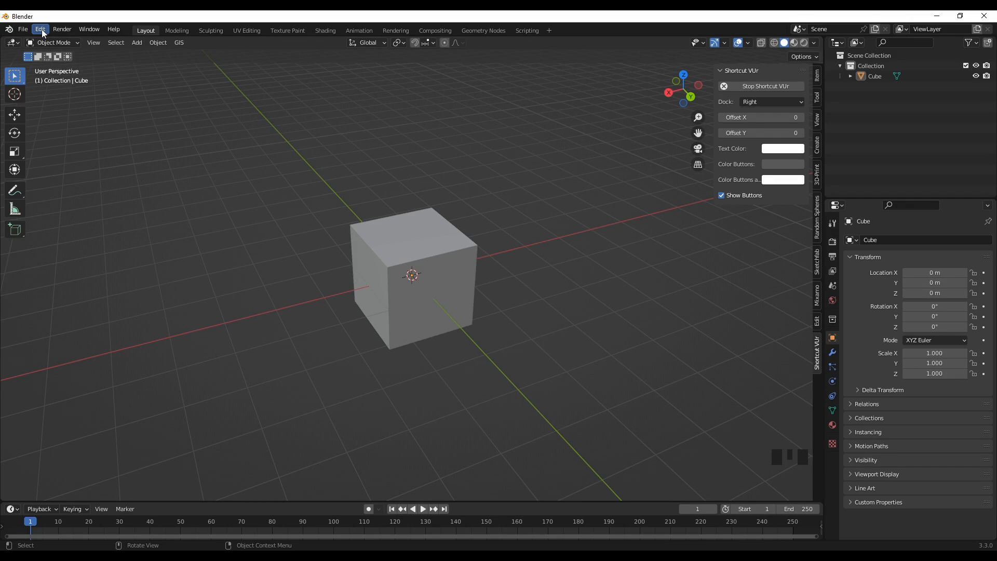
Confirm in Preferences > Add-ons that 'carve' shows Object: Carver enabled, then close preferences
click(40, 29)
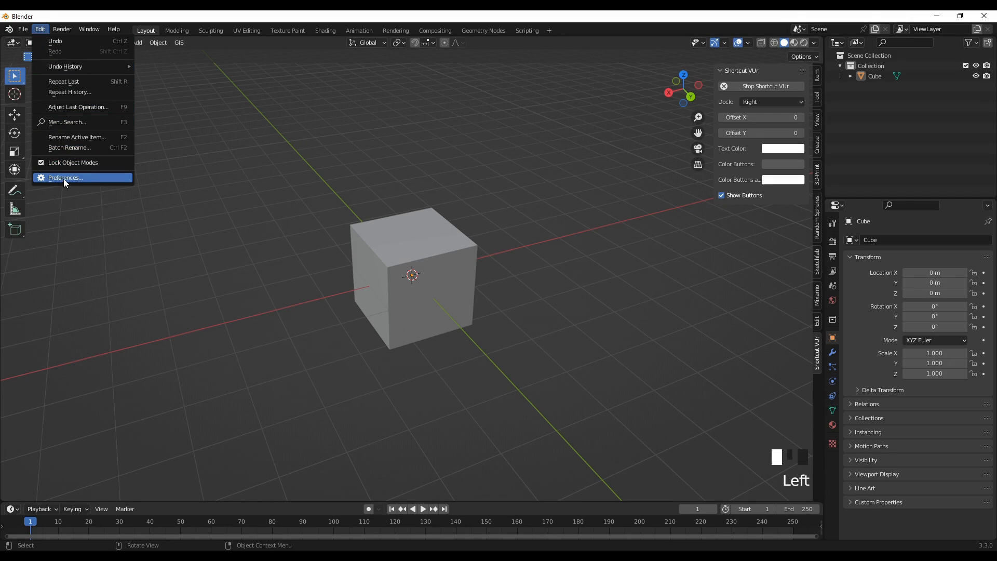
click(64, 178)
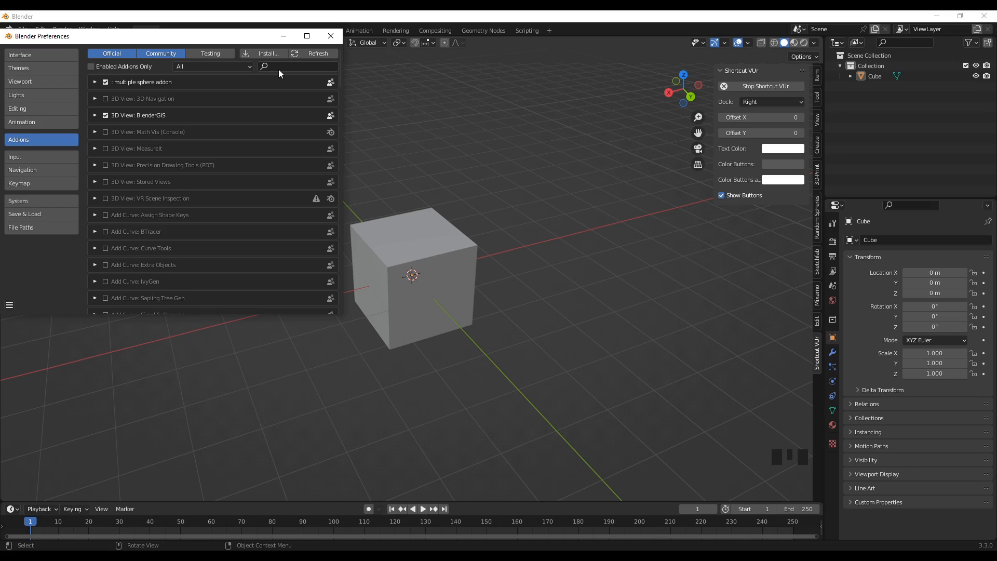
click(299, 66)
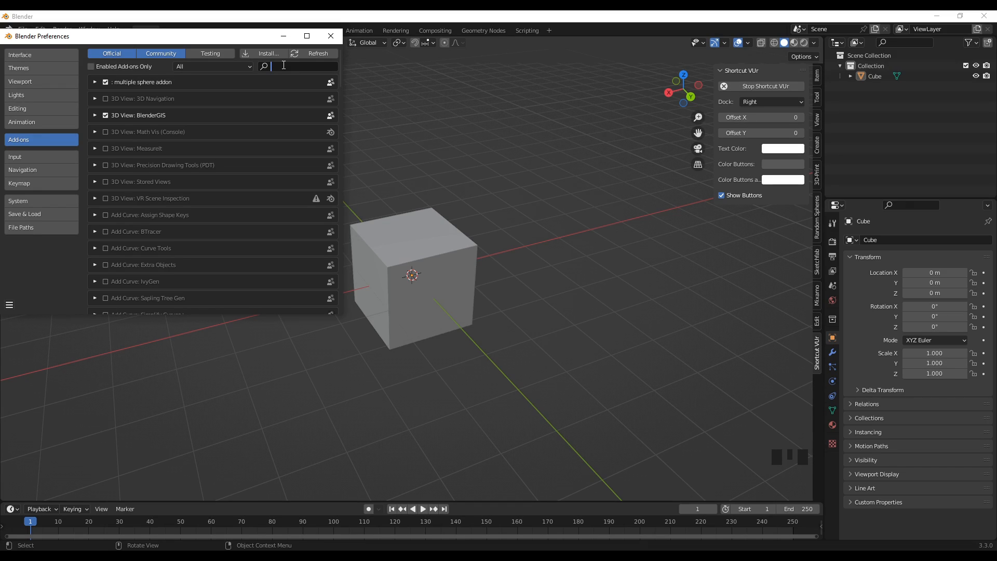
text(carver)
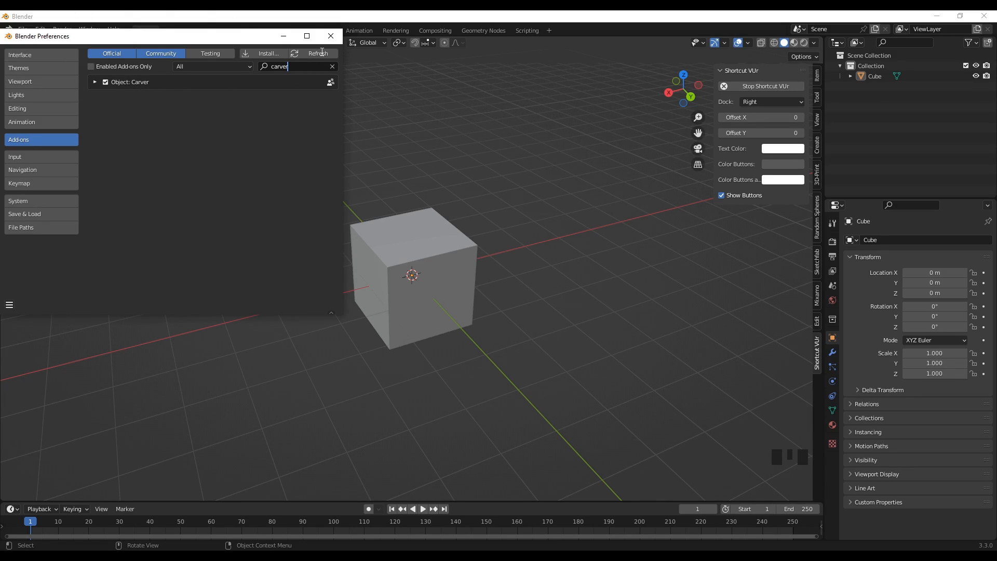
click(331, 35)
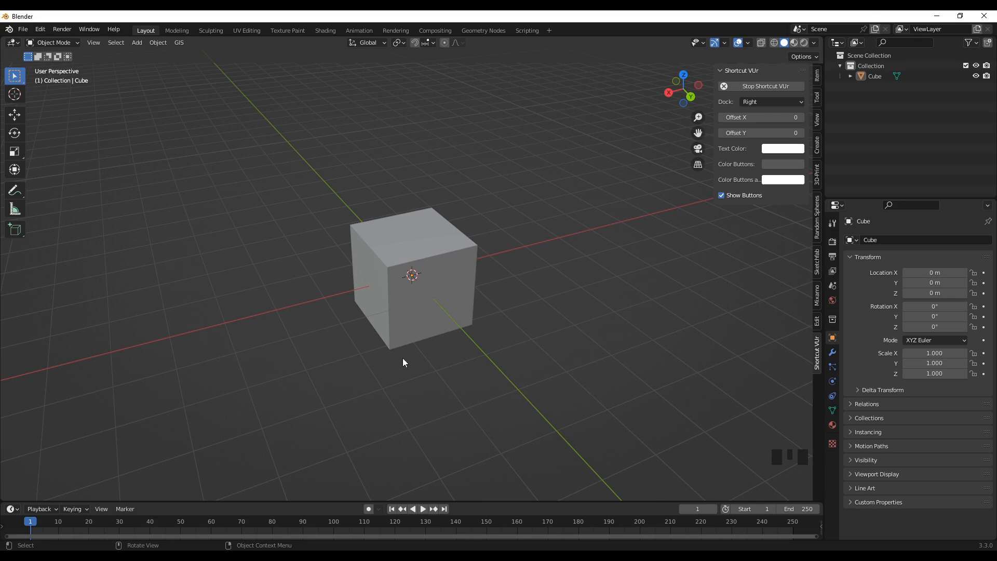
Select the cube and frame it in the view ready for the Carver cut
drag(405, 361, 371, 306)
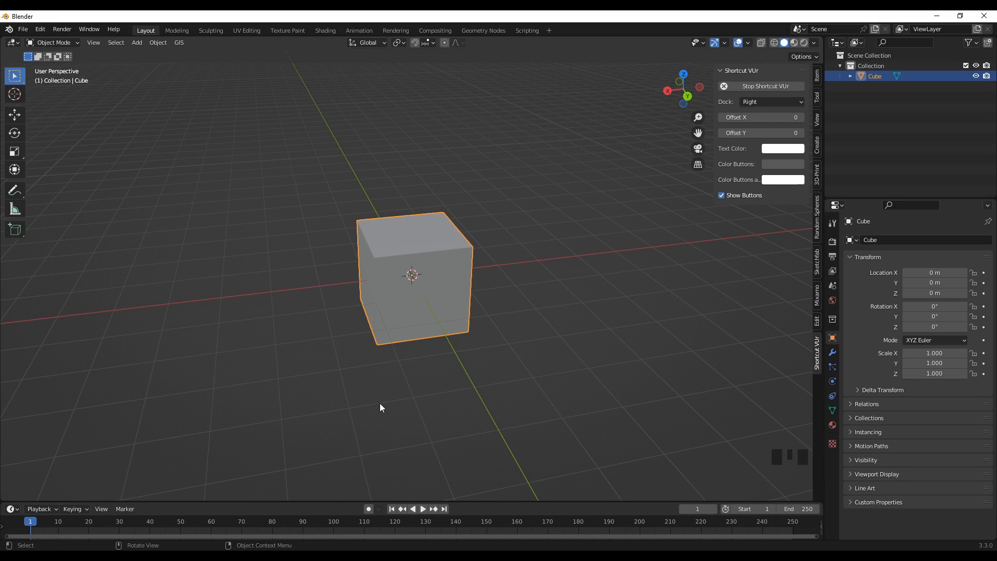
scroll(up, 3)
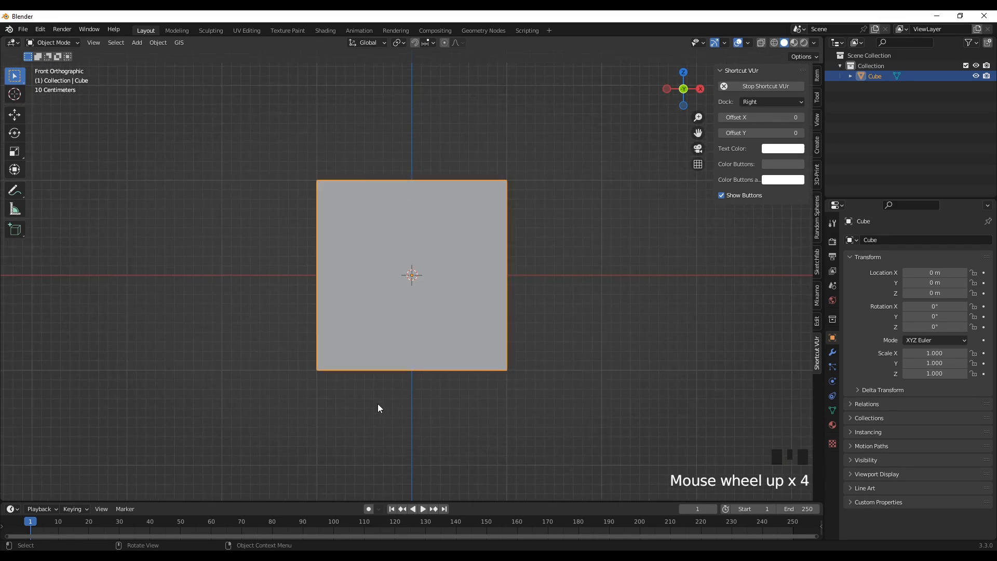
scroll(down, 3)
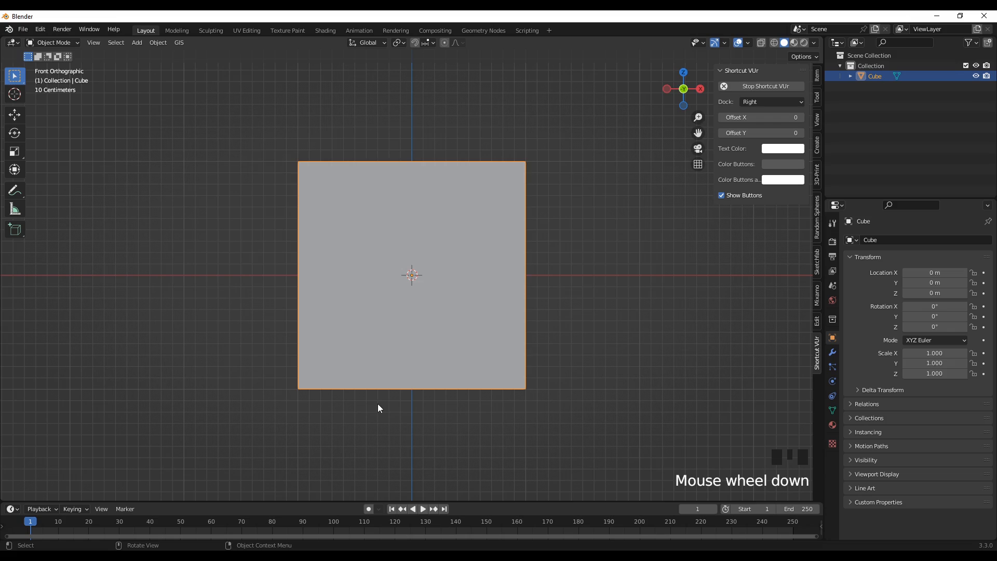
scroll(down, 3)
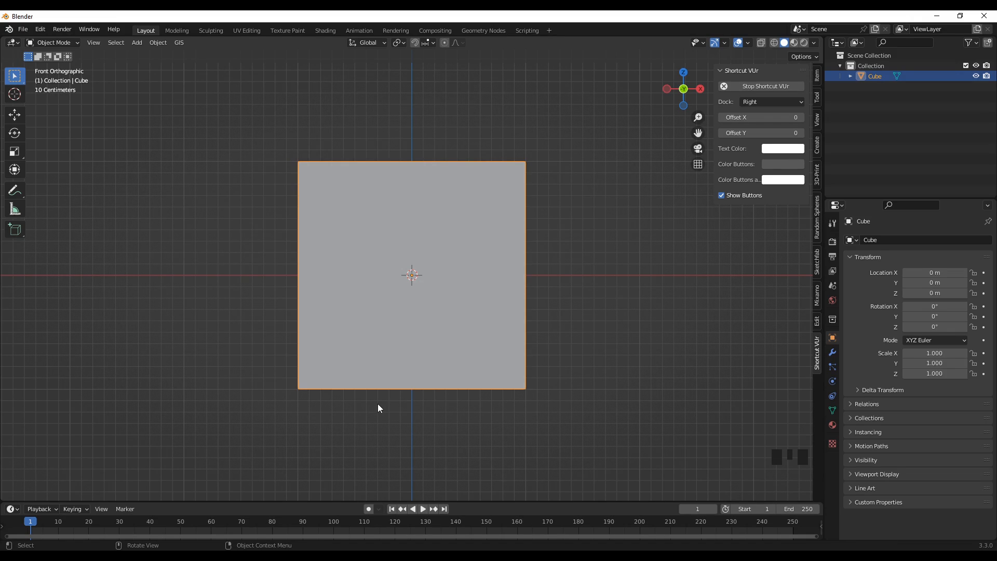
mouse_move(267, 427)
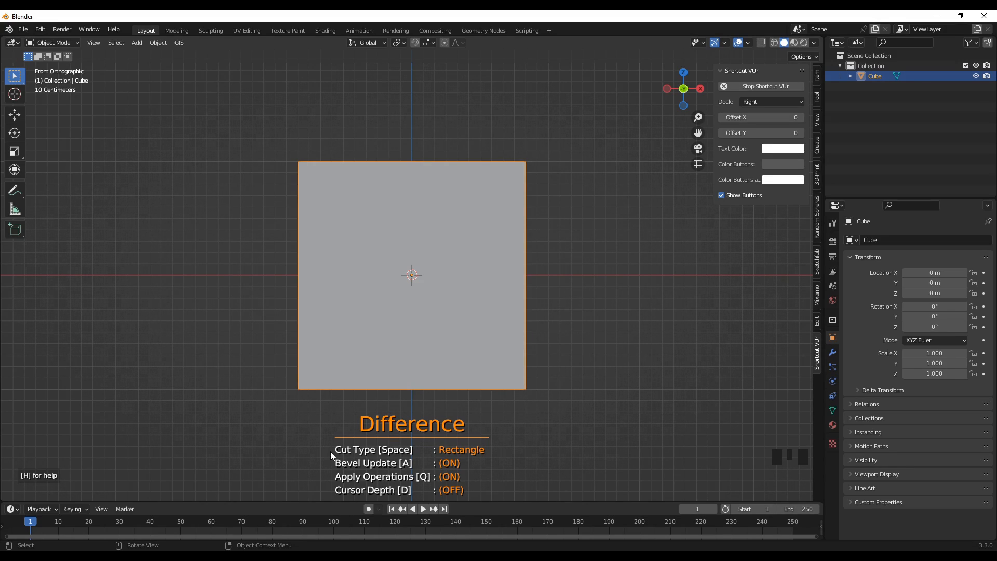
Switch Carver's cut type from Rectangle to Line
key(space)
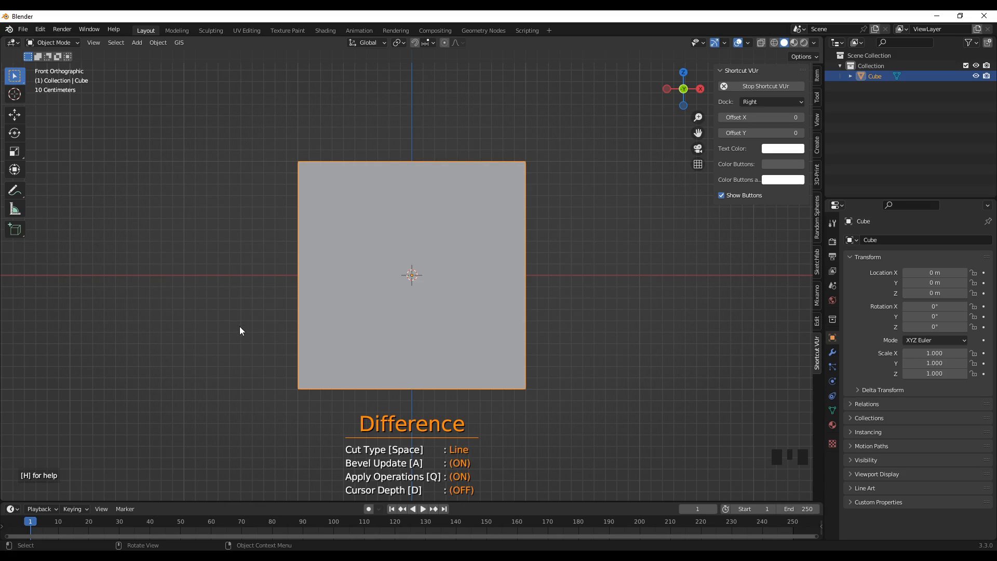
mouse_move(246, 319)
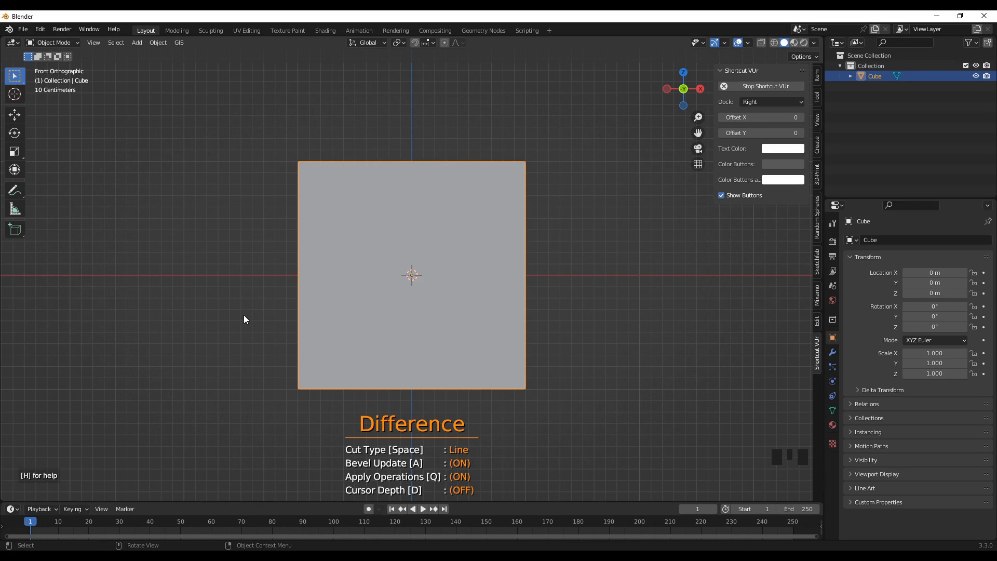
mouse_move(242, 327)
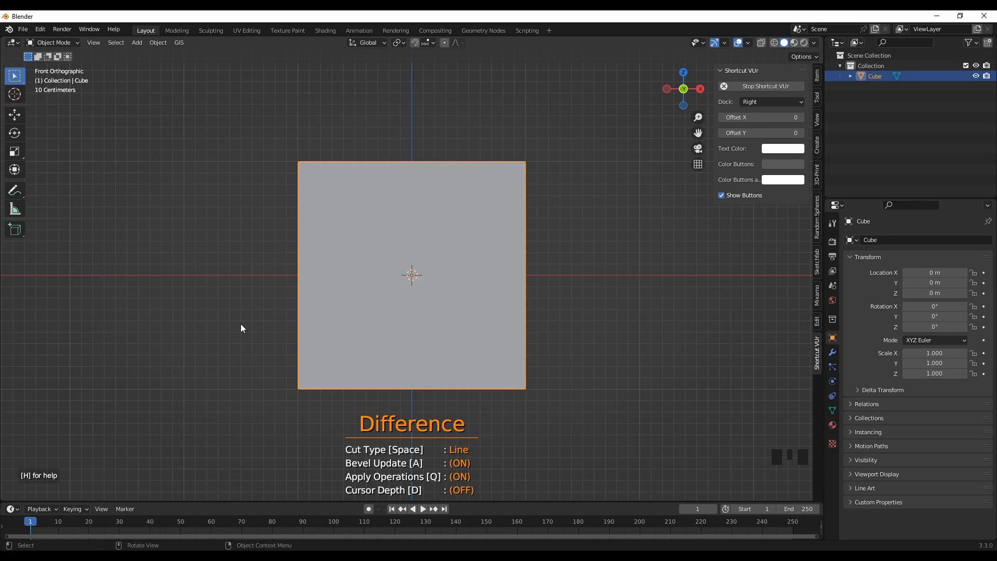
mouse_move(243, 349)
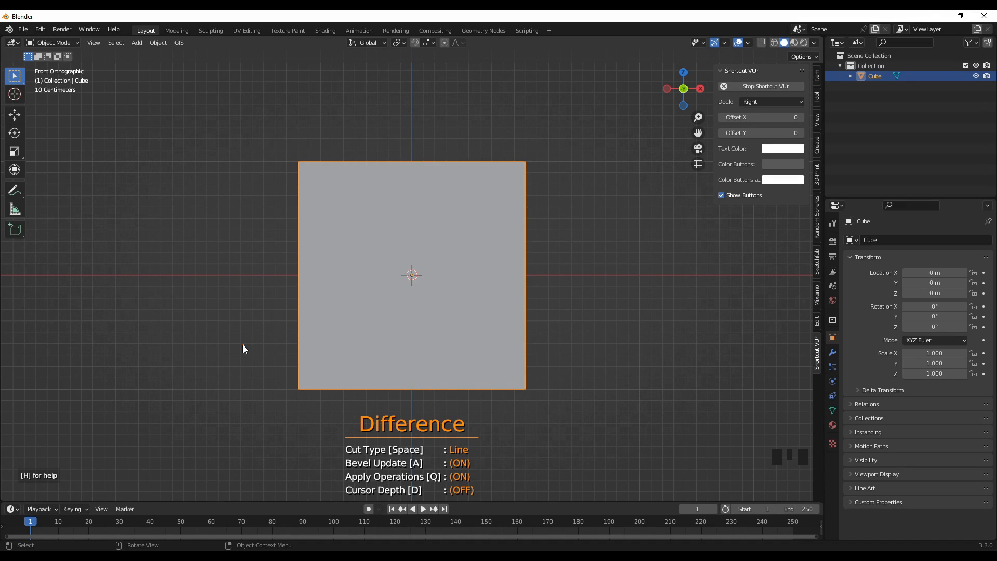
mouse_move(243, 338)
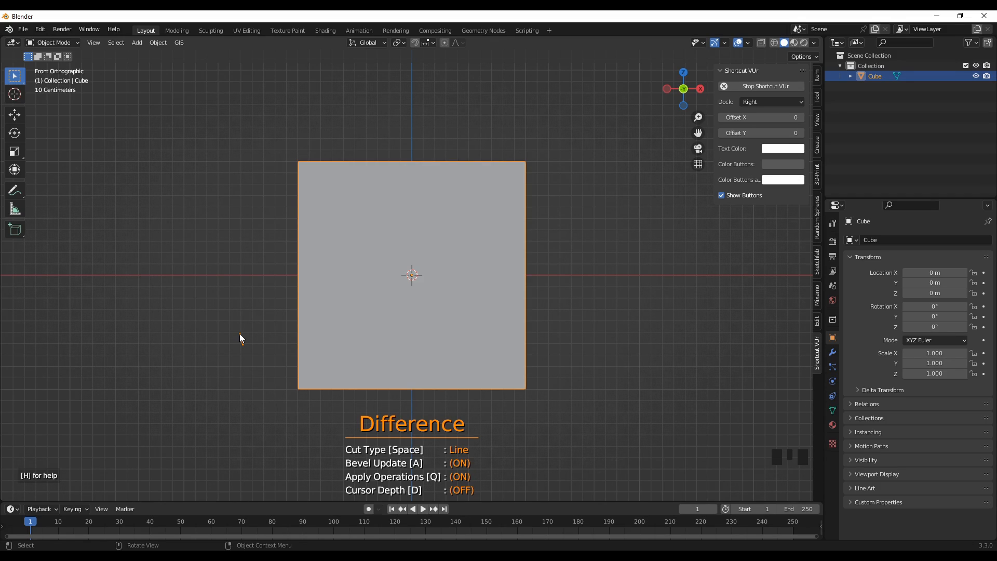
Draw a Carver line from below-left to above-right of the cube to cut a slanted gap
drag(241, 340, 505, 231)
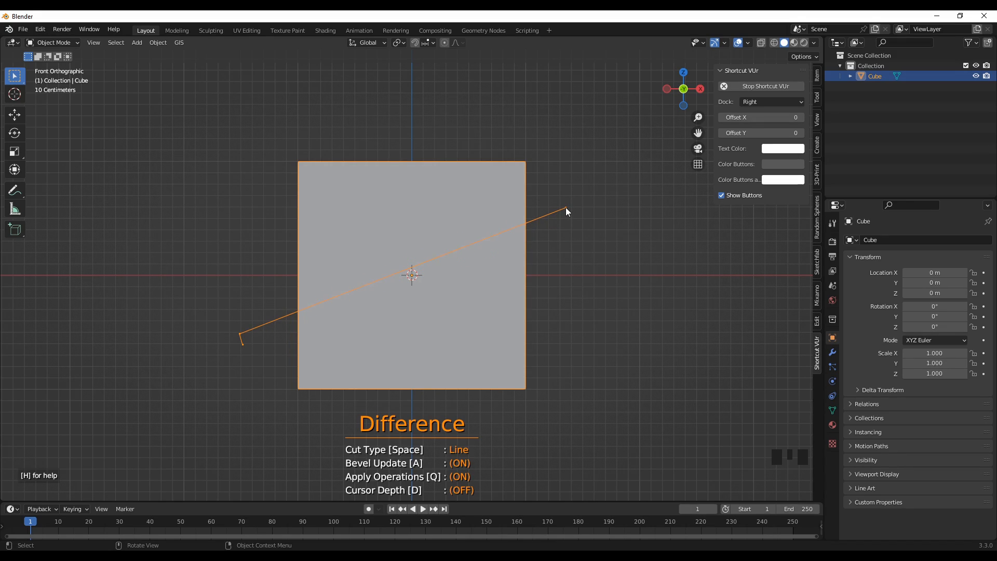
mouse_move(568, 219)
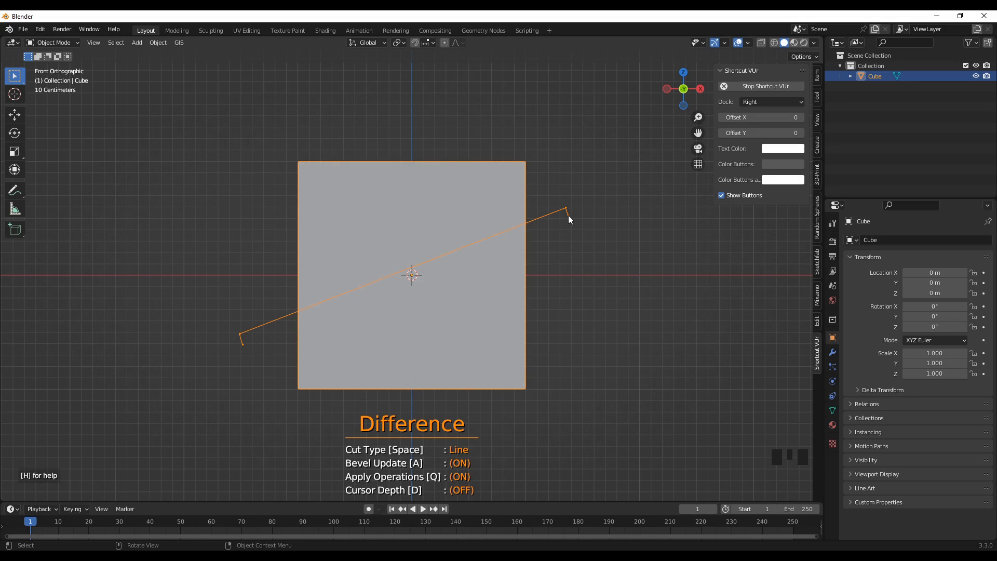
mouse_move(571, 220)
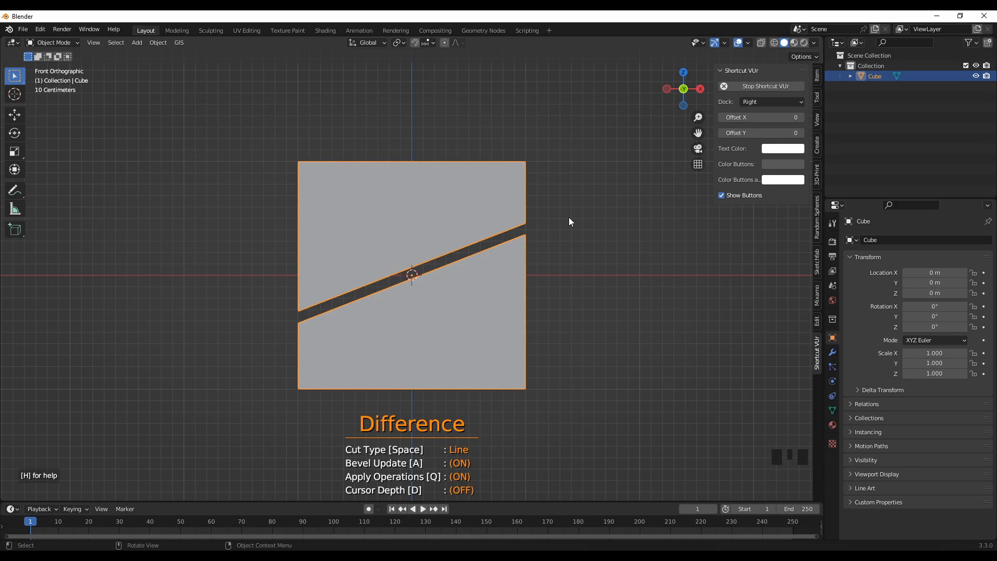
mouse_move(283, 381)
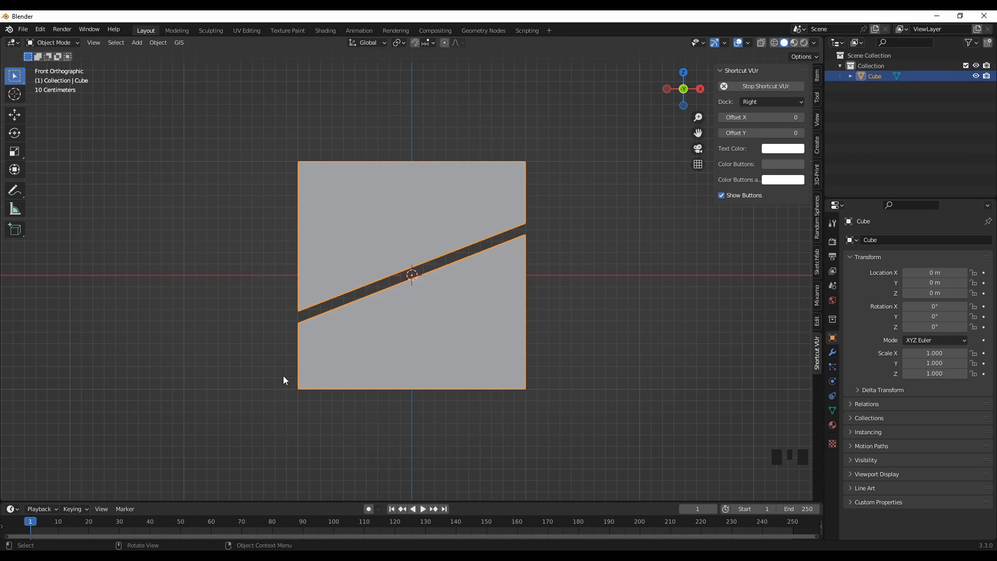
Zoom in on the cube now split by the diagonal gap
scroll(up, 3)
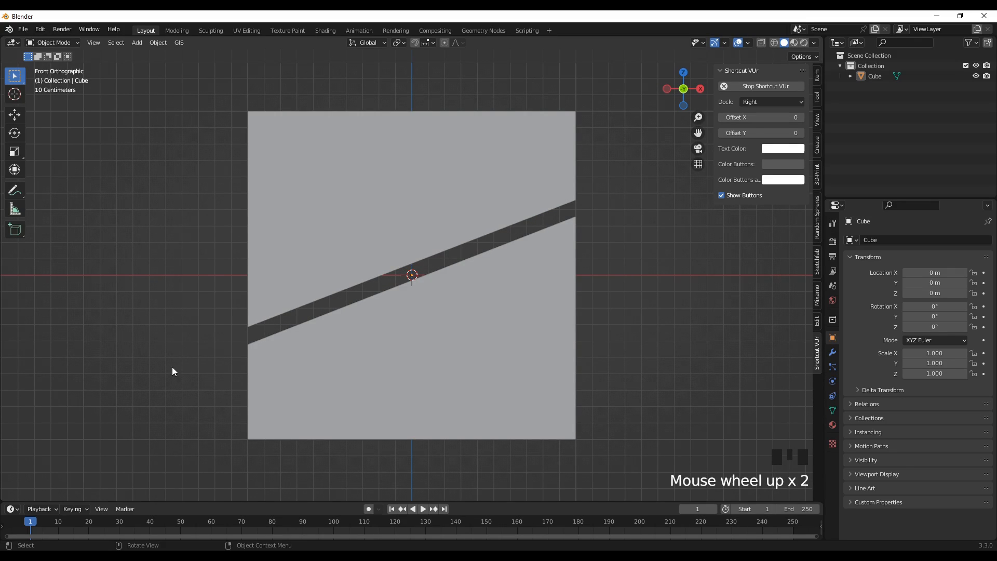
drag(411, 274, 299, 337)
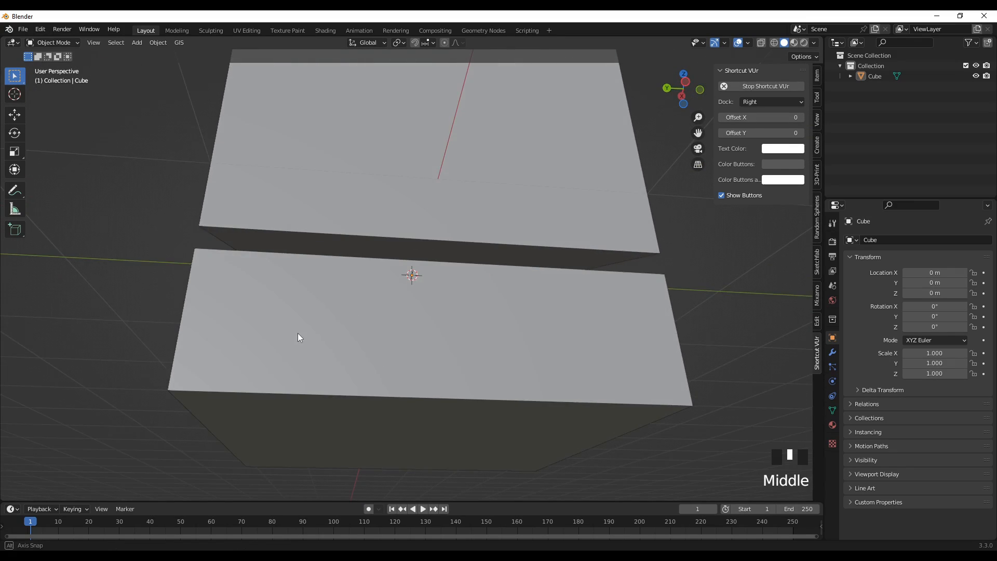
drag(299, 337, 375, 373)
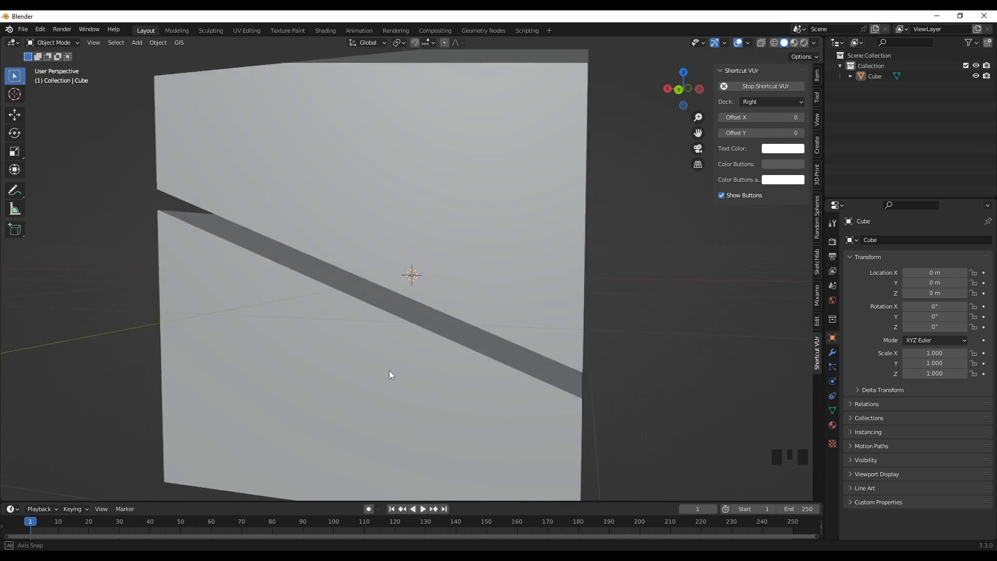
drag(390, 375, 600, 392)
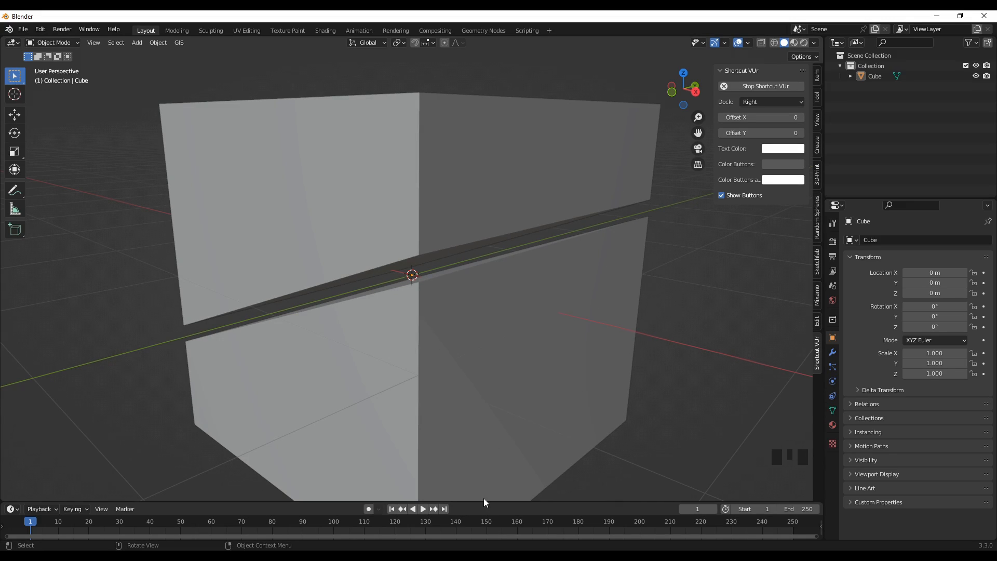
mouse_move(550, 440)
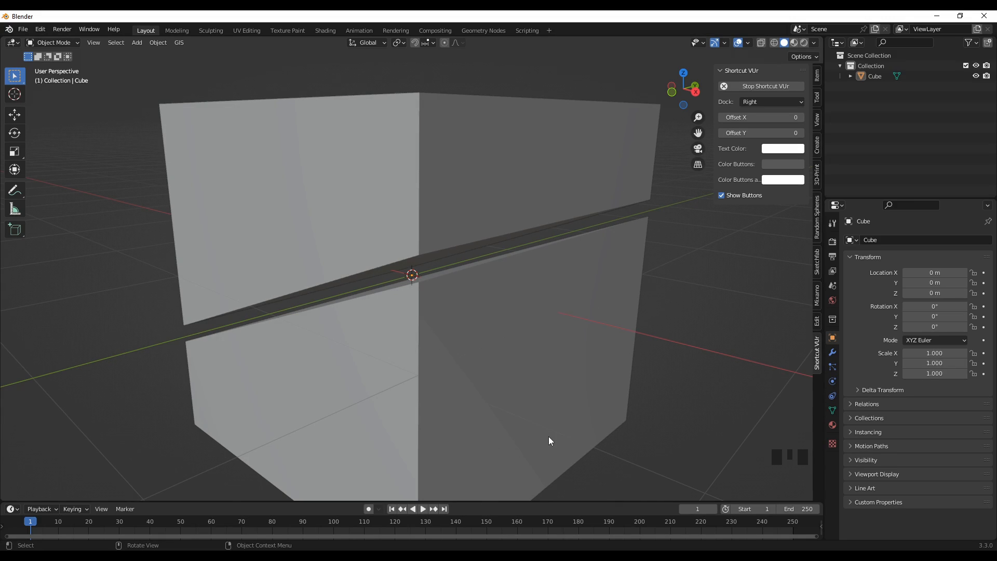